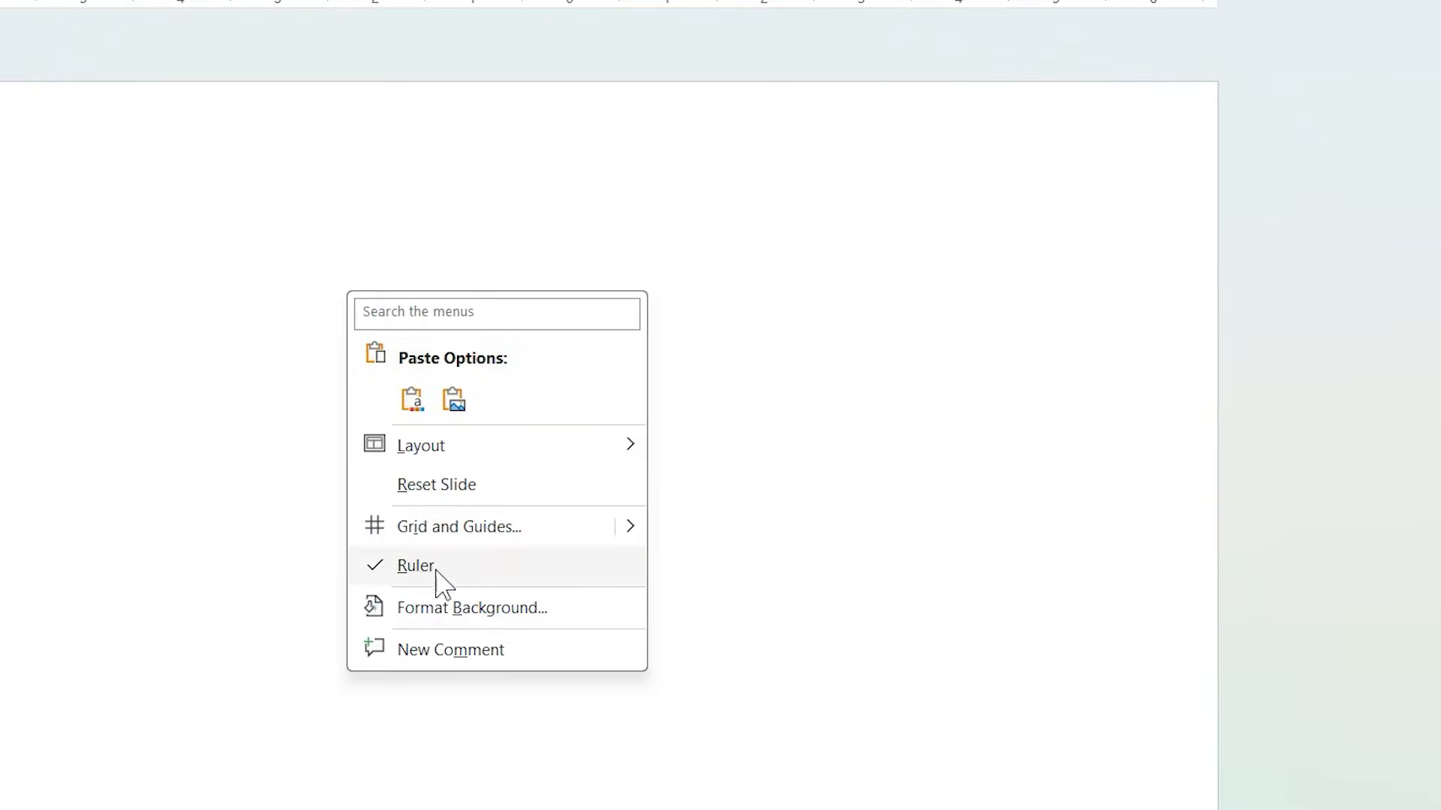
Step: Fill the slide background with the wind-turbine landscape picture and apply Blur with radius 20
left_click(472, 607)
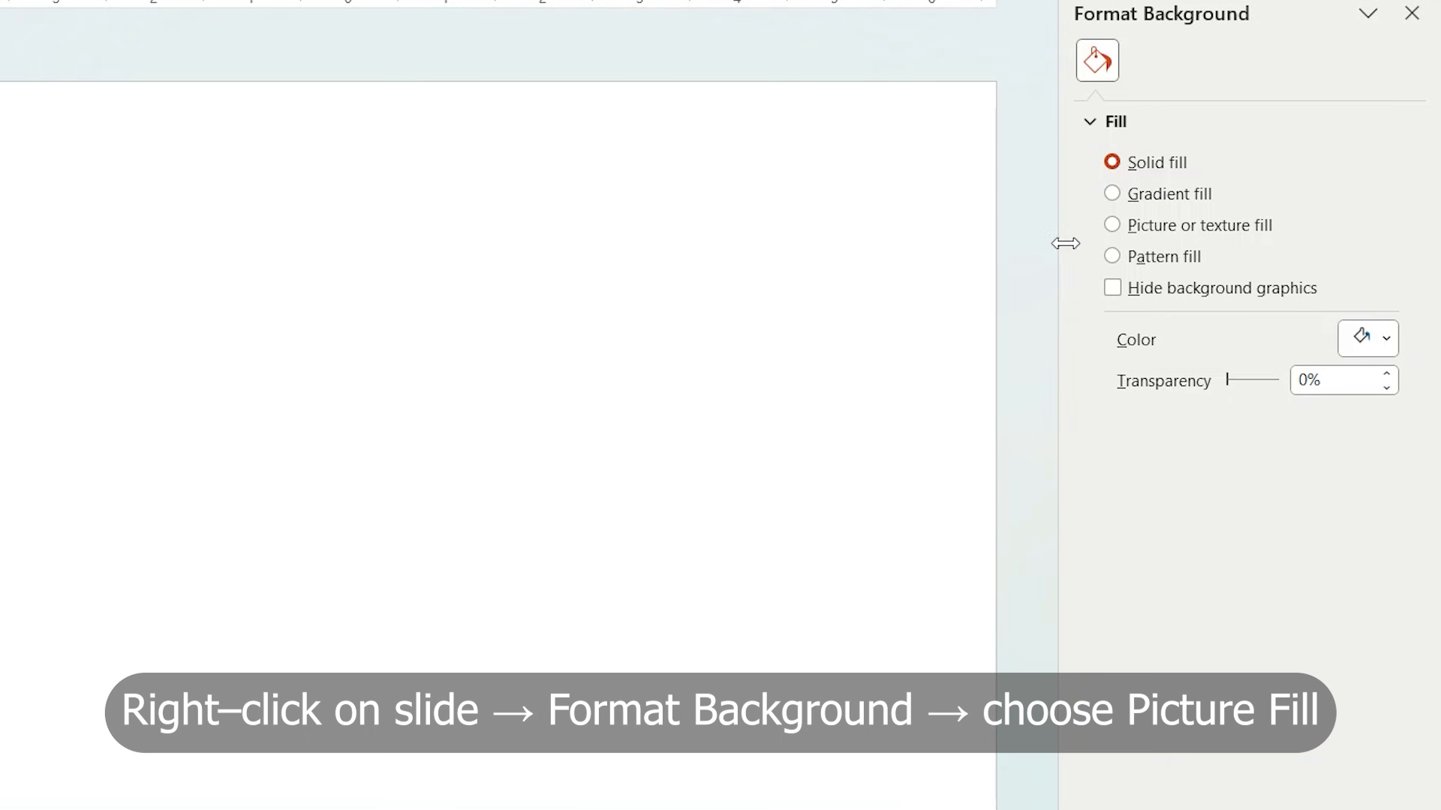
left_click(1111, 225)
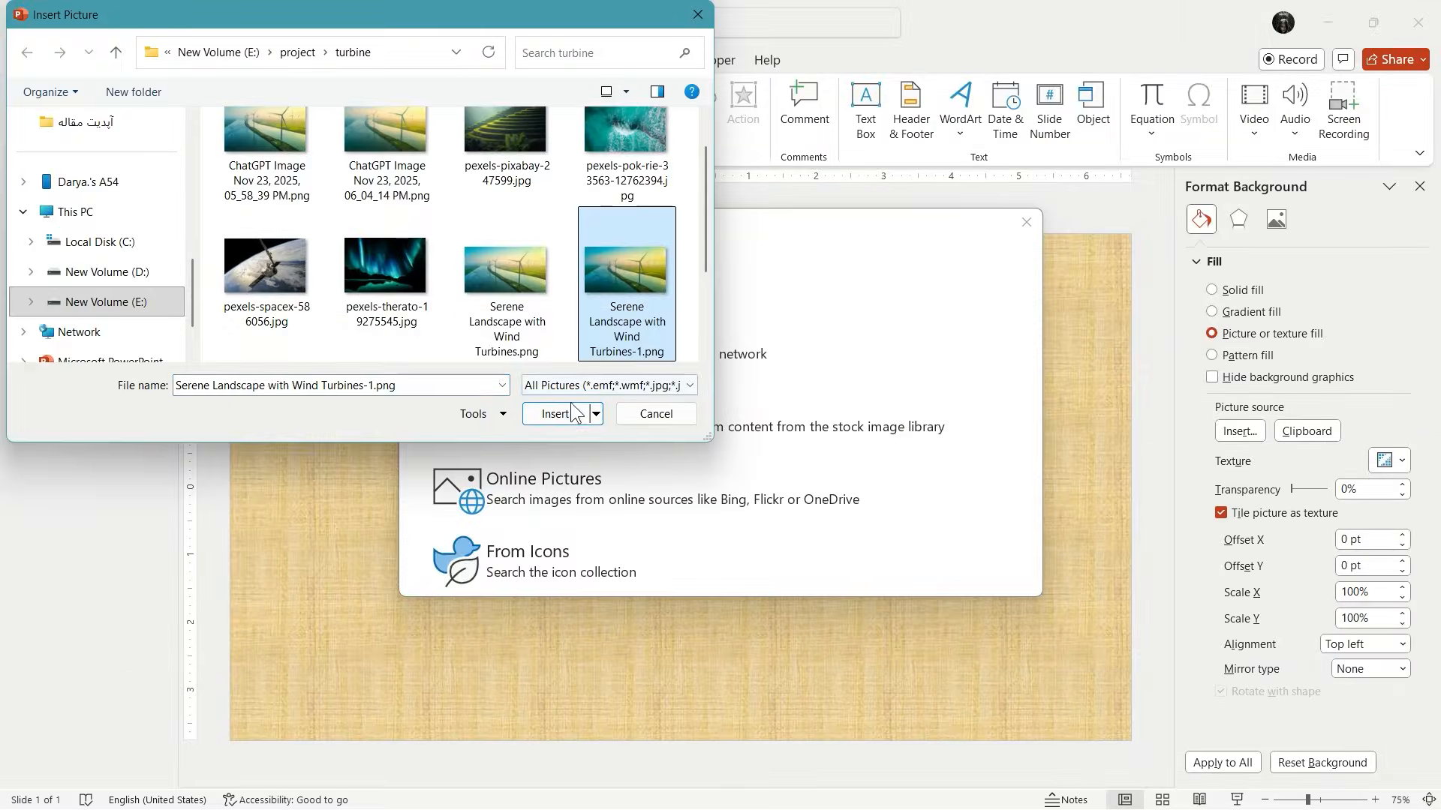
left_click(555, 413)
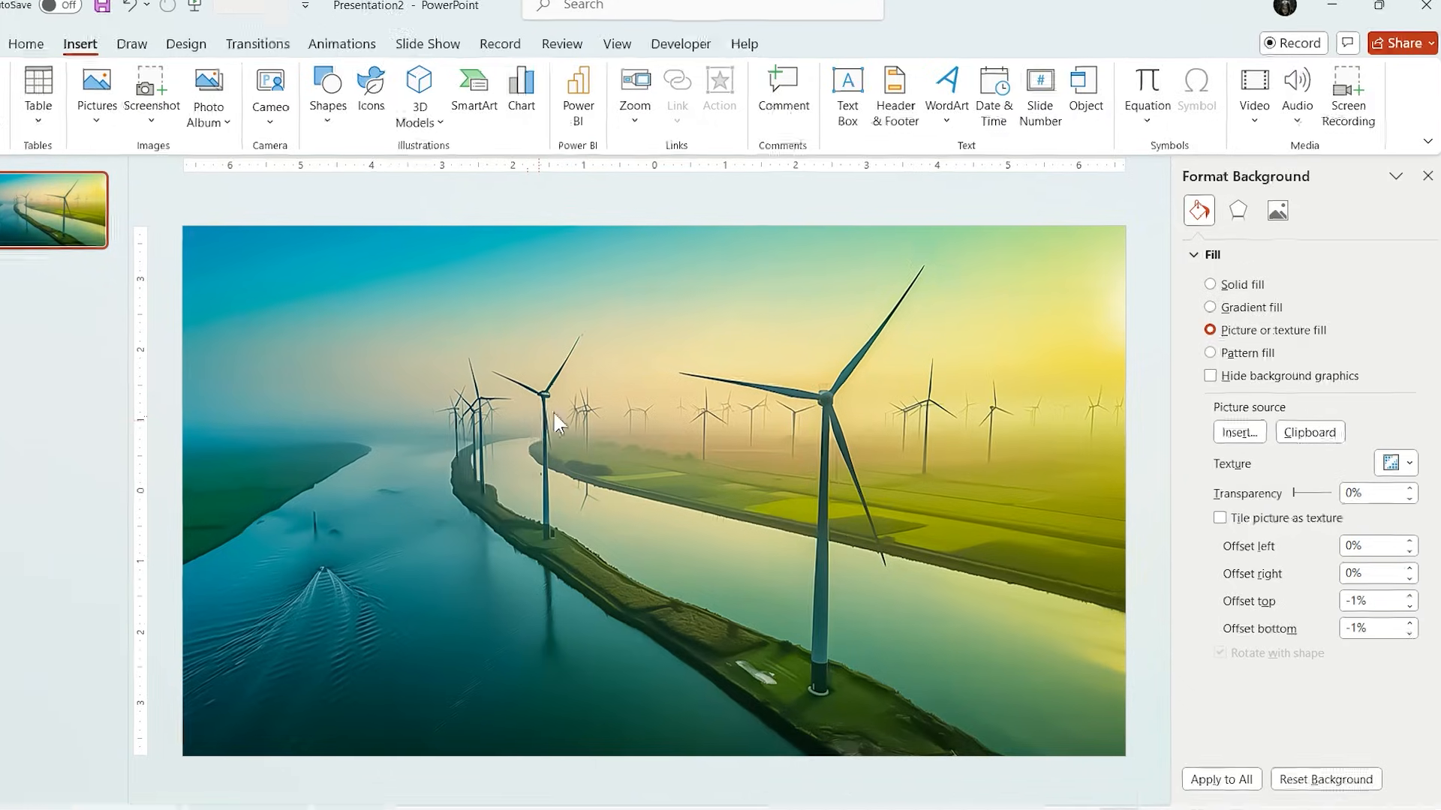
left_click(1237, 210)
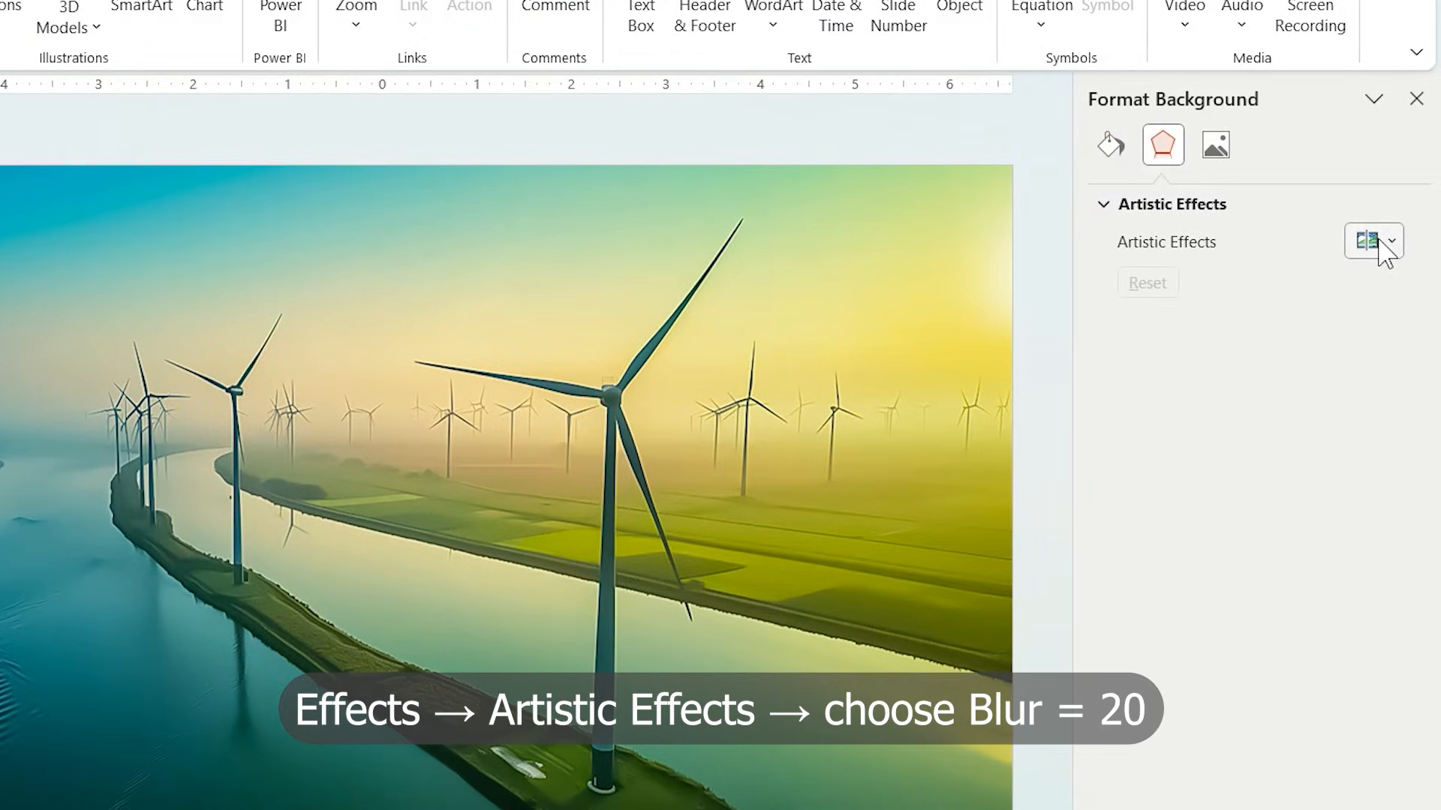
left_click(1370, 241)
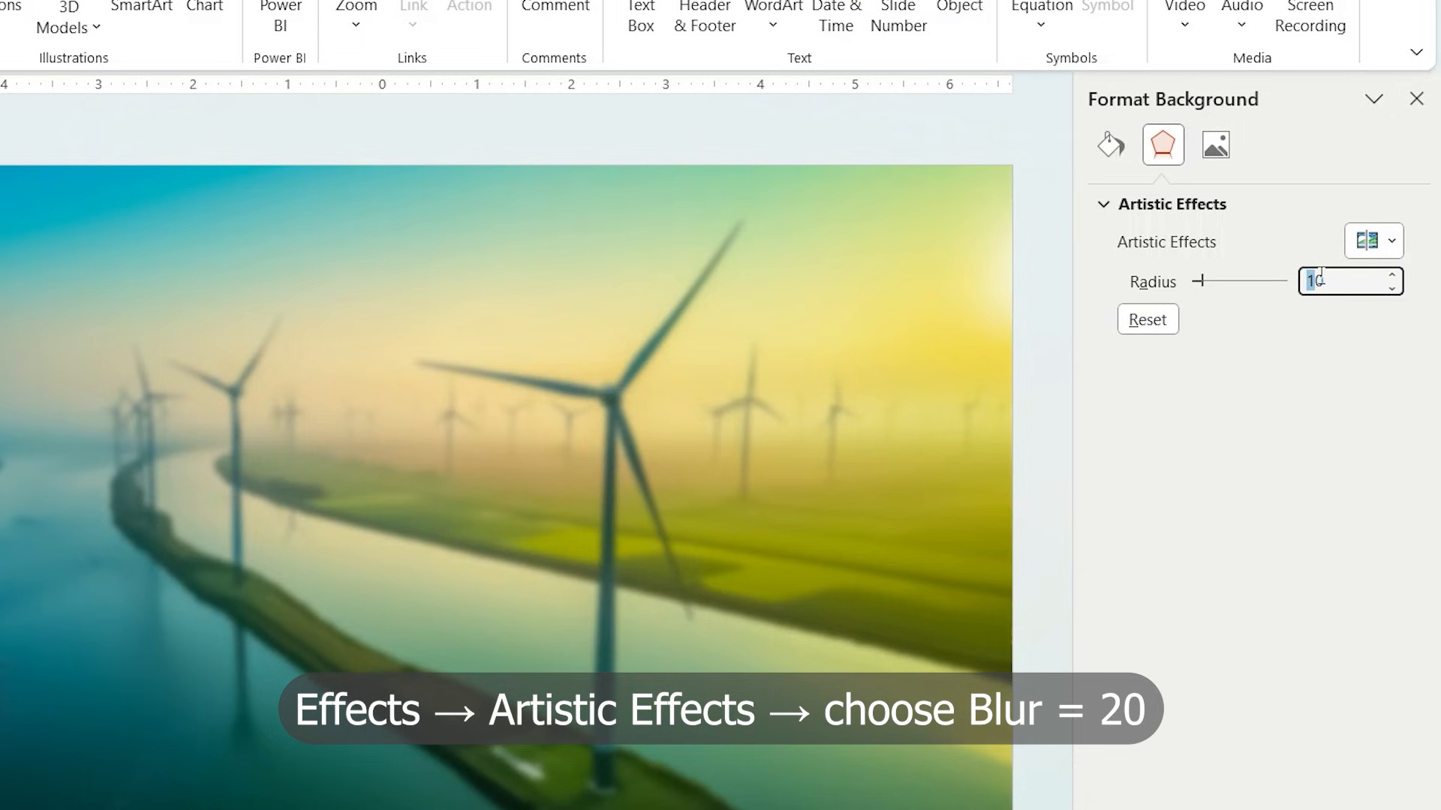
type("20")
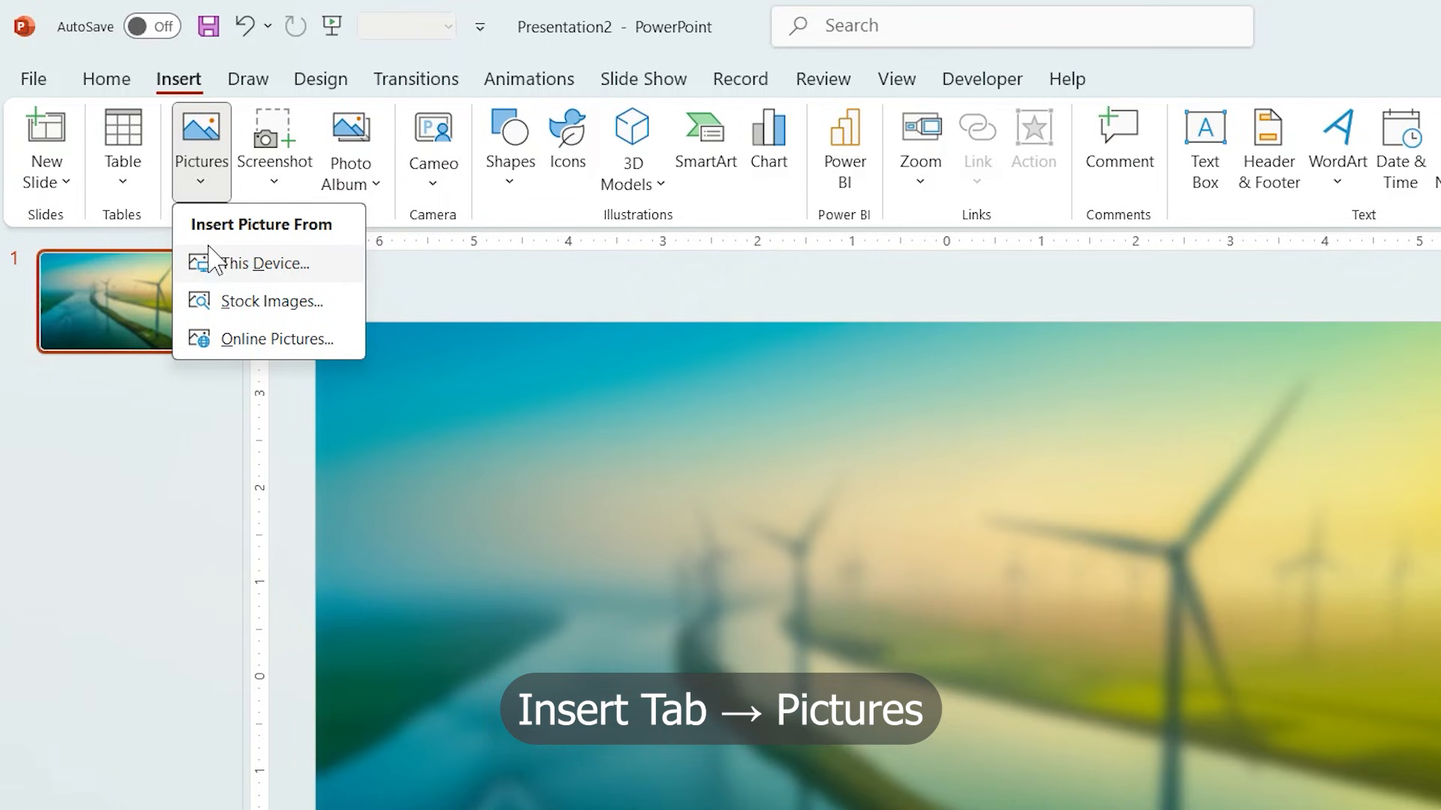
Step: Insert the wind-turbine photo from this device as a picture on the slide
left_click(265, 264)
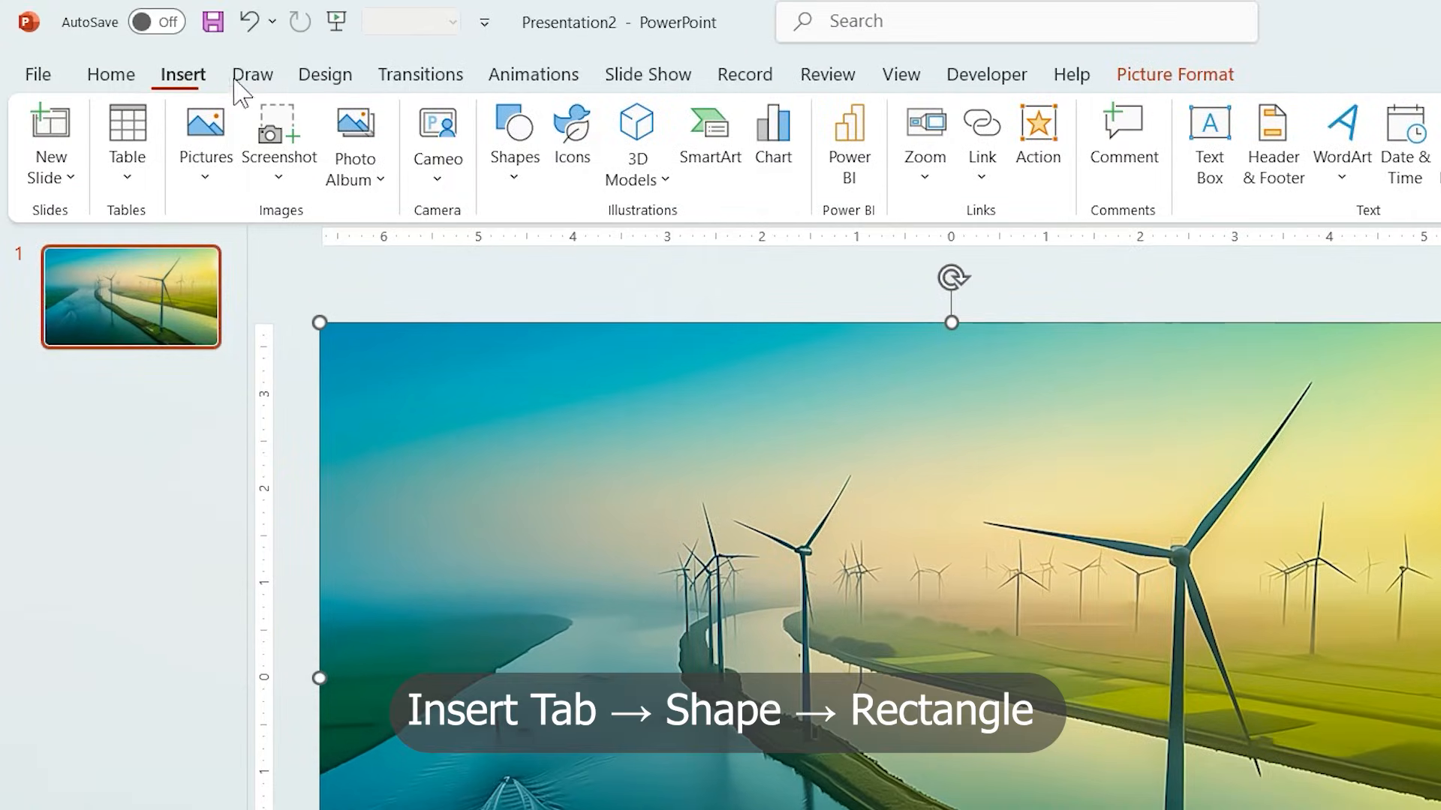
Step: Draw a rectangle over the photo and give it a horizontal gradient fill
left_click(513, 143)
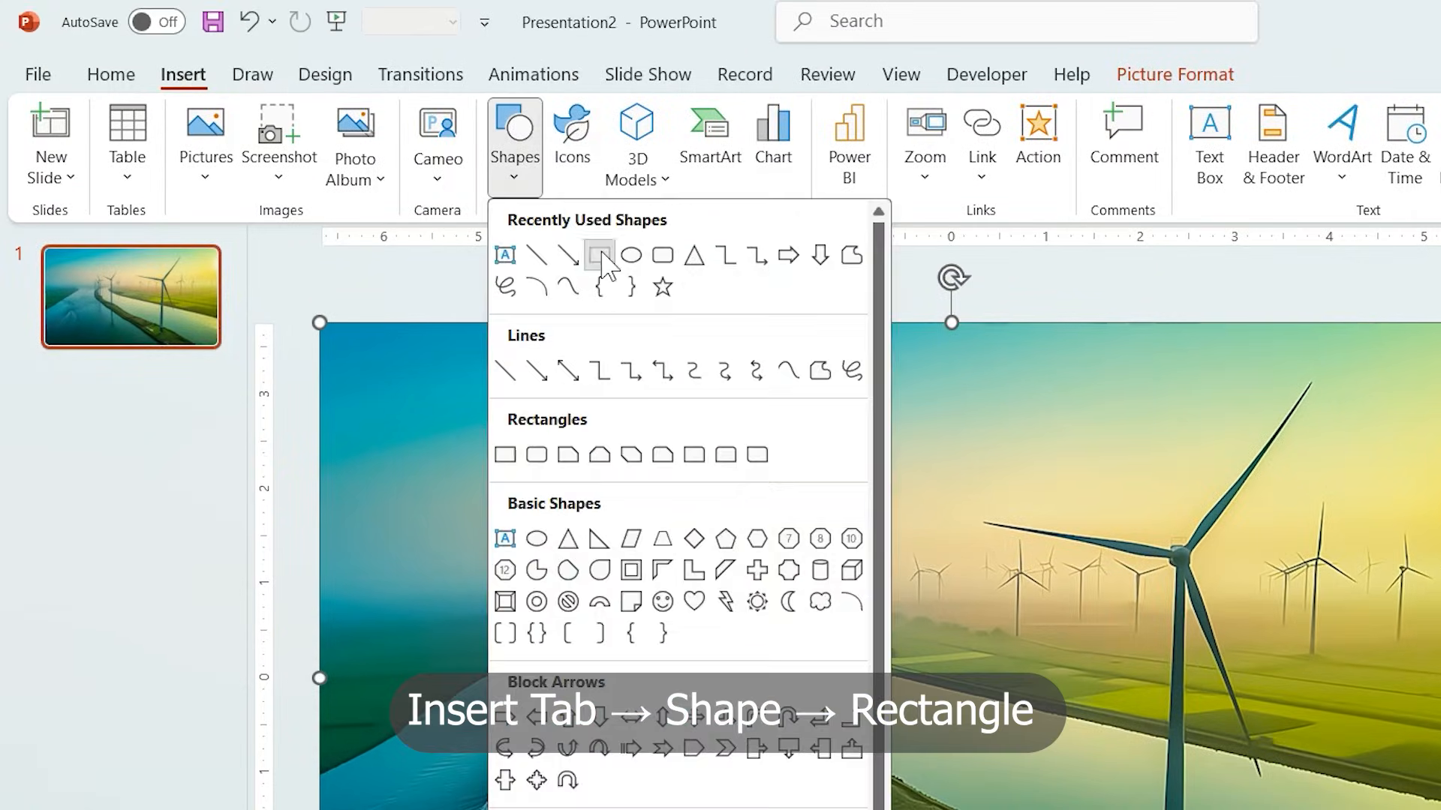
left_click(599, 255)
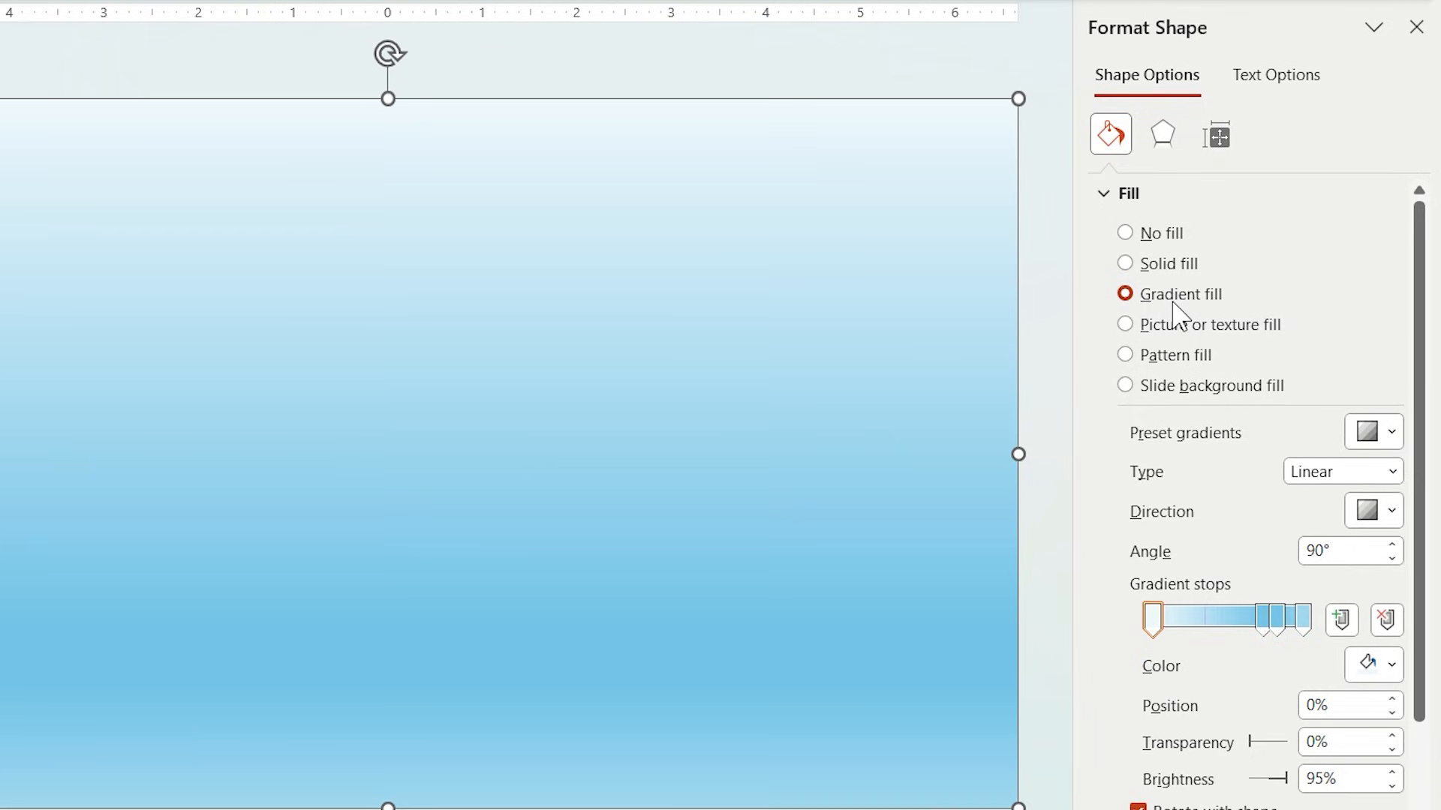
left_click(1373, 511)
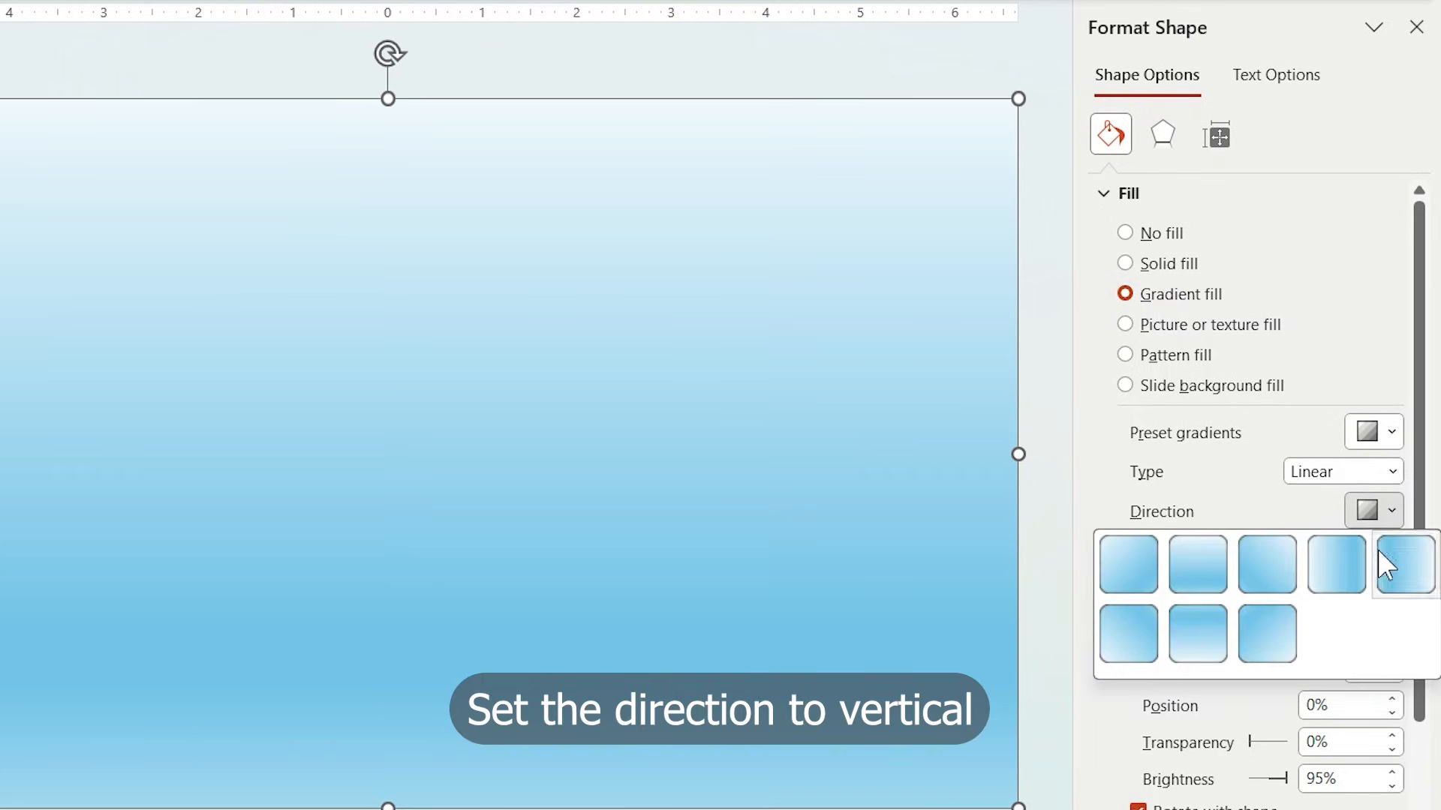
left_click(1403, 564)
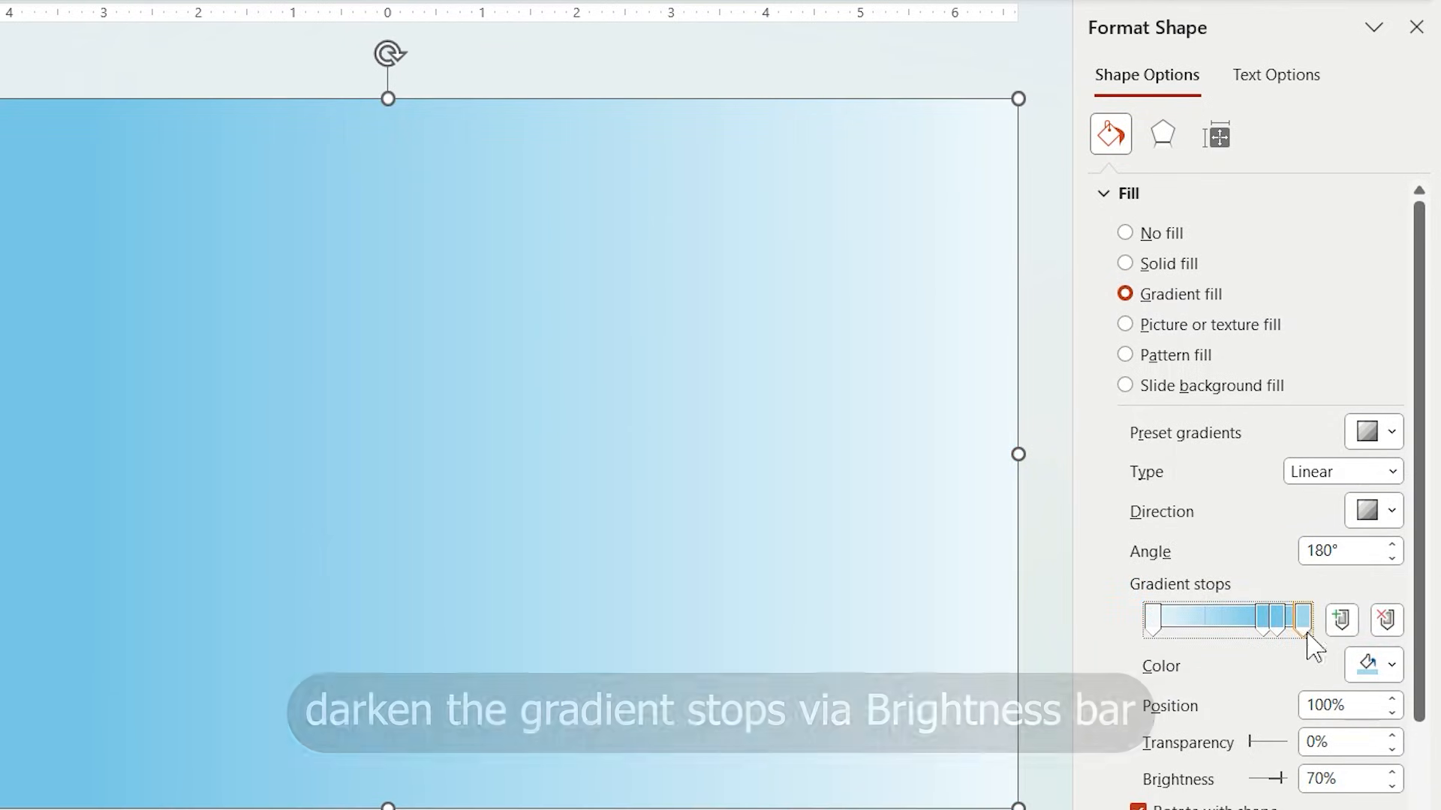
Step: Darken the gradient stops, make one mostly transparent, and remove the outline
left_click_drag(1291, 778, 1250, 778)
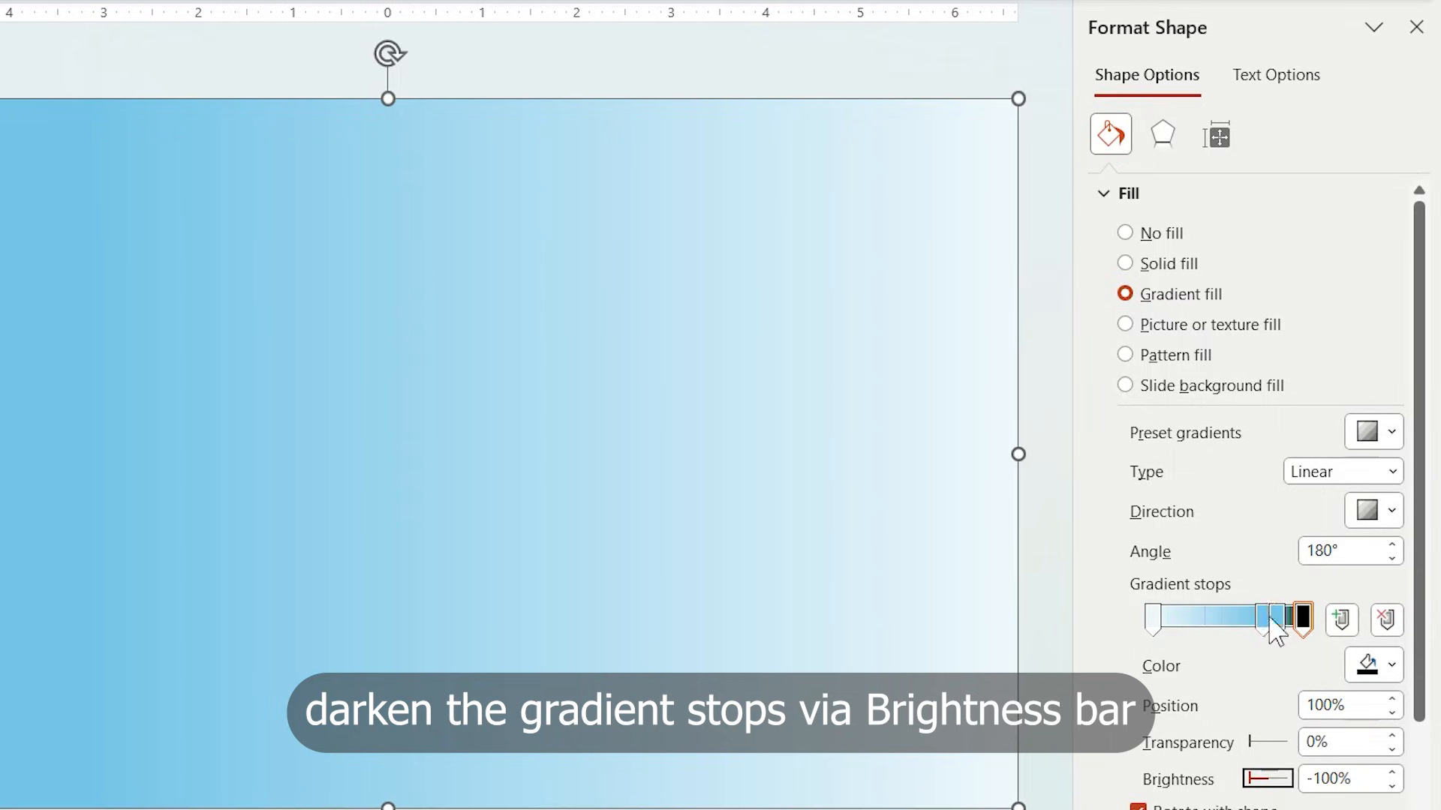
left_click_drag(1249, 778, 1276, 778)
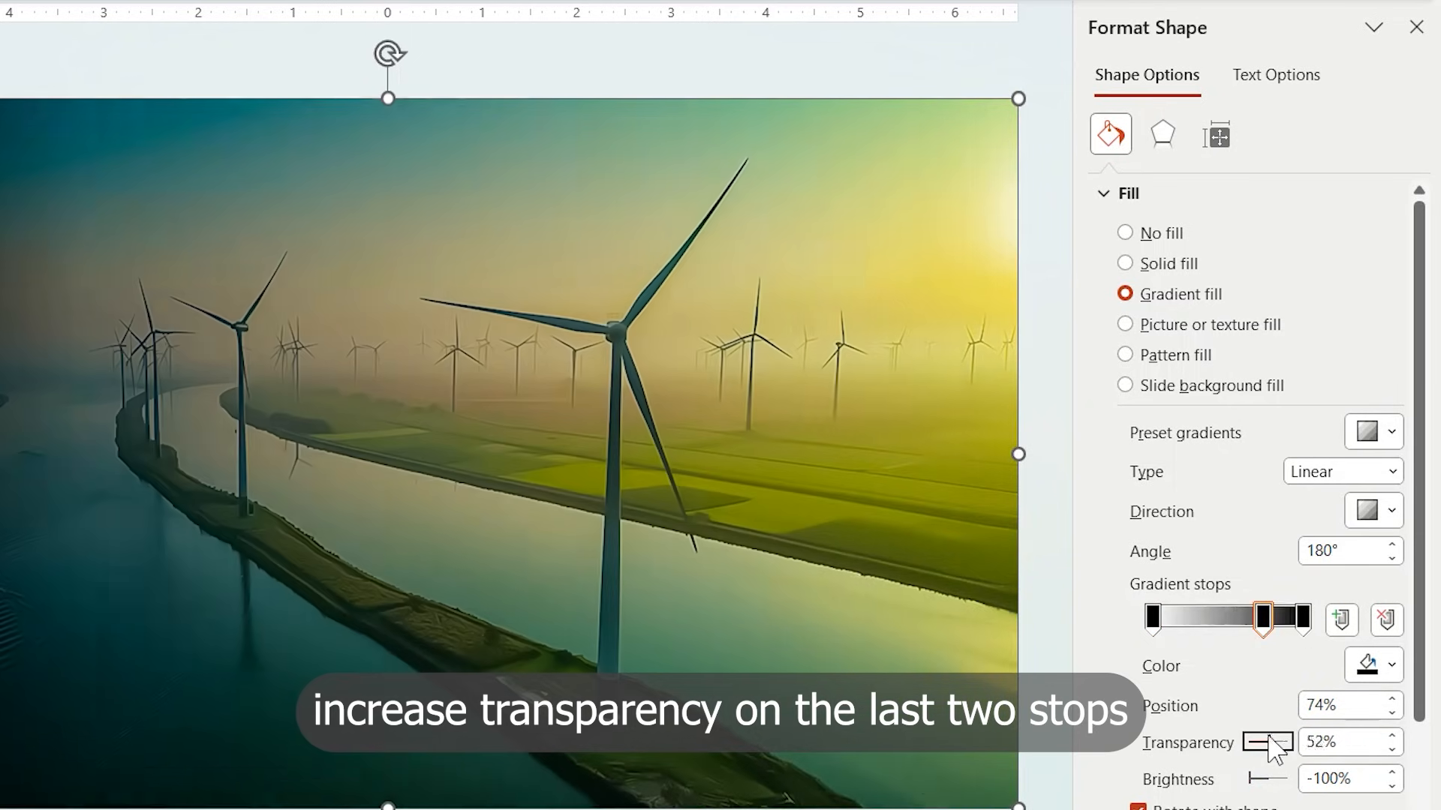
left_click(1151, 618)
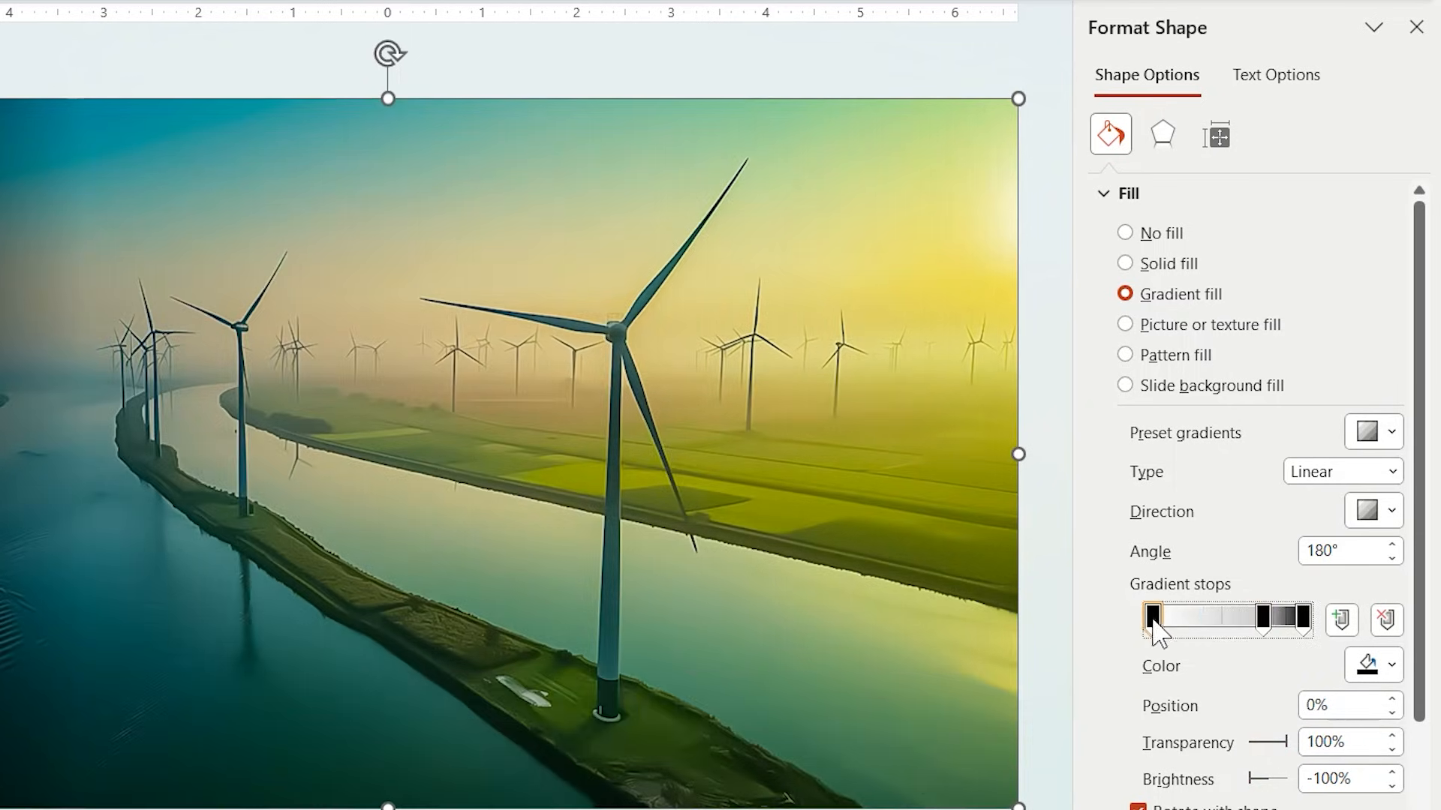
left_click_drag(1153, 617, 1263, 616)
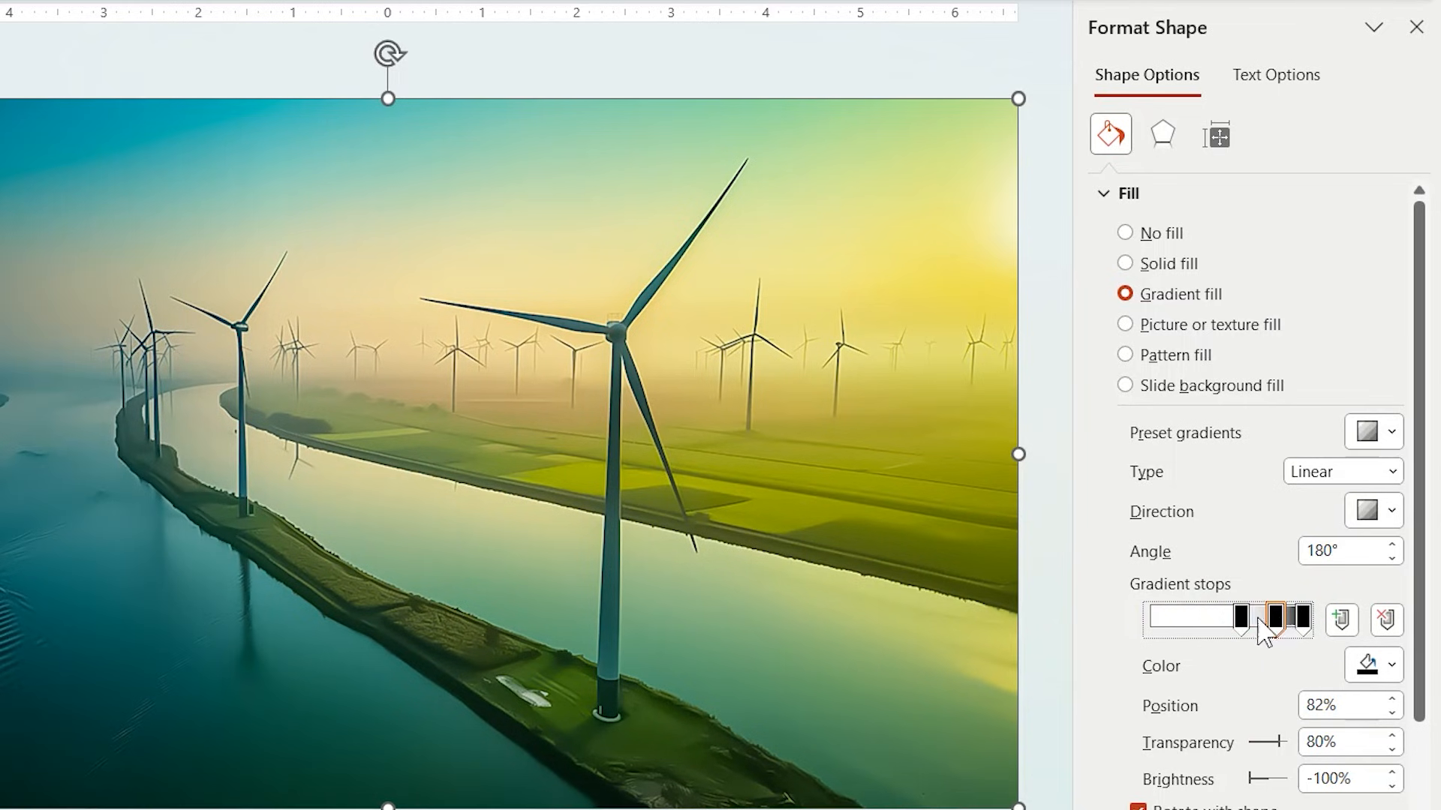
left_click(1248, 619)
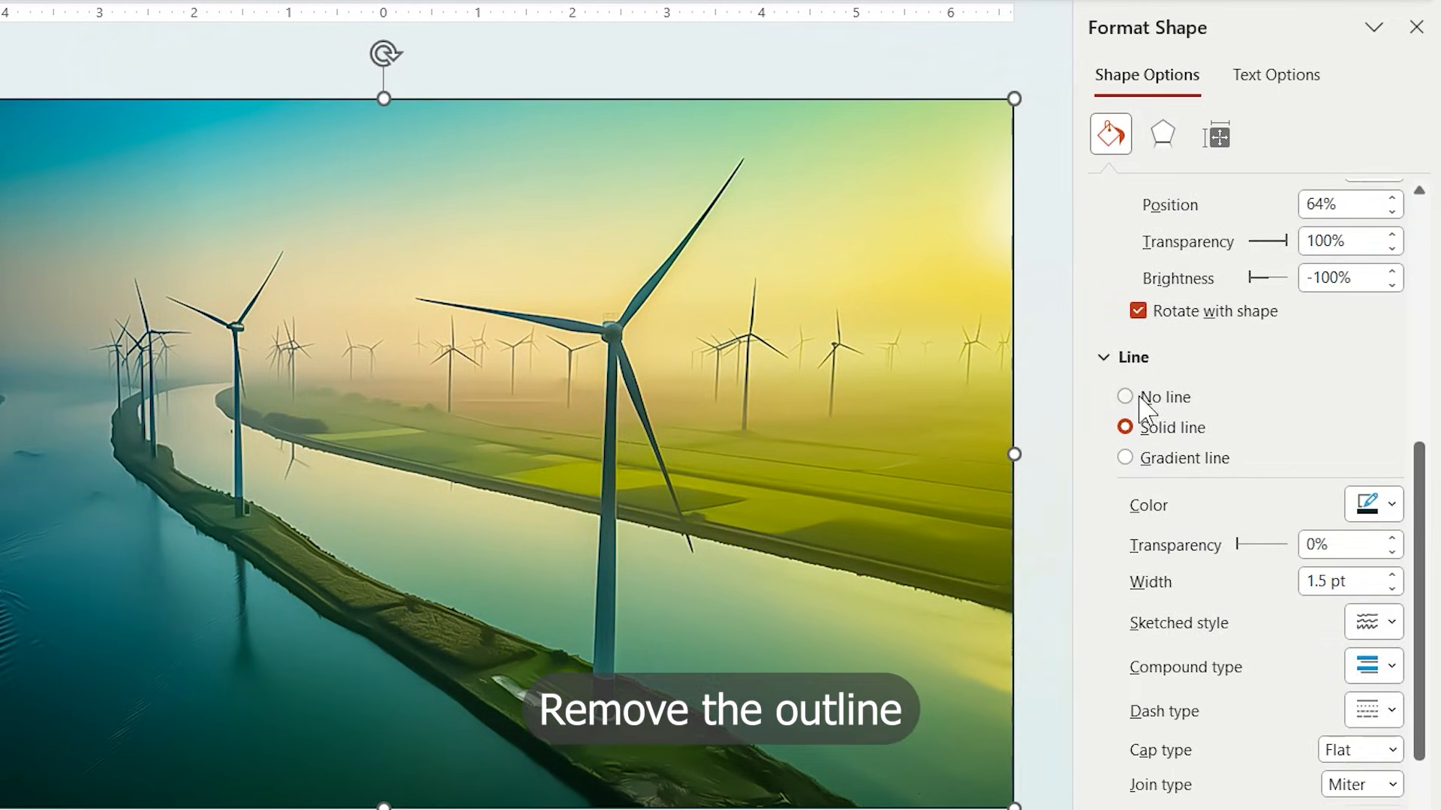
left_click(1125, 397)
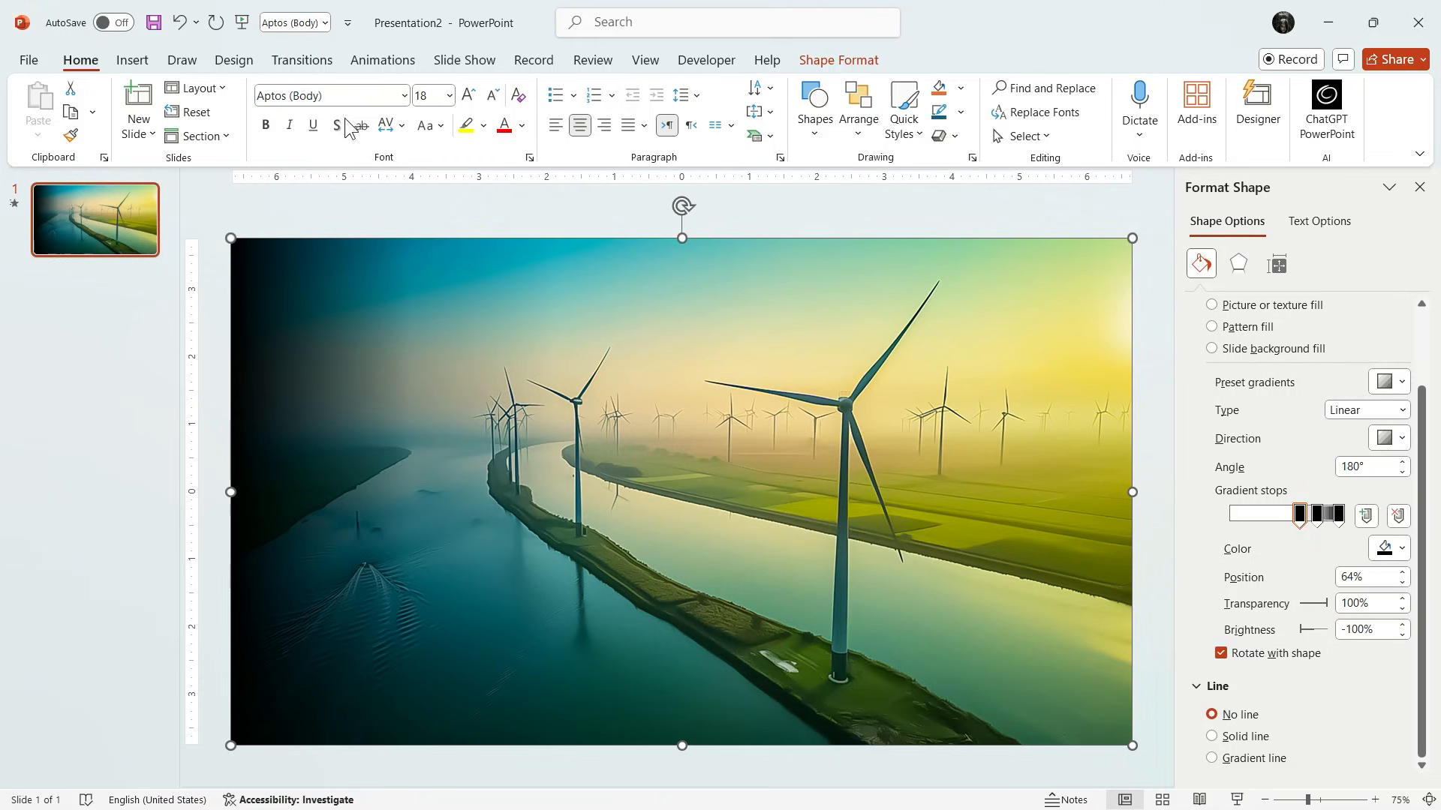
Step: Draw an upper-left rectangle panel filled with the slide background
left_click(132, 60)
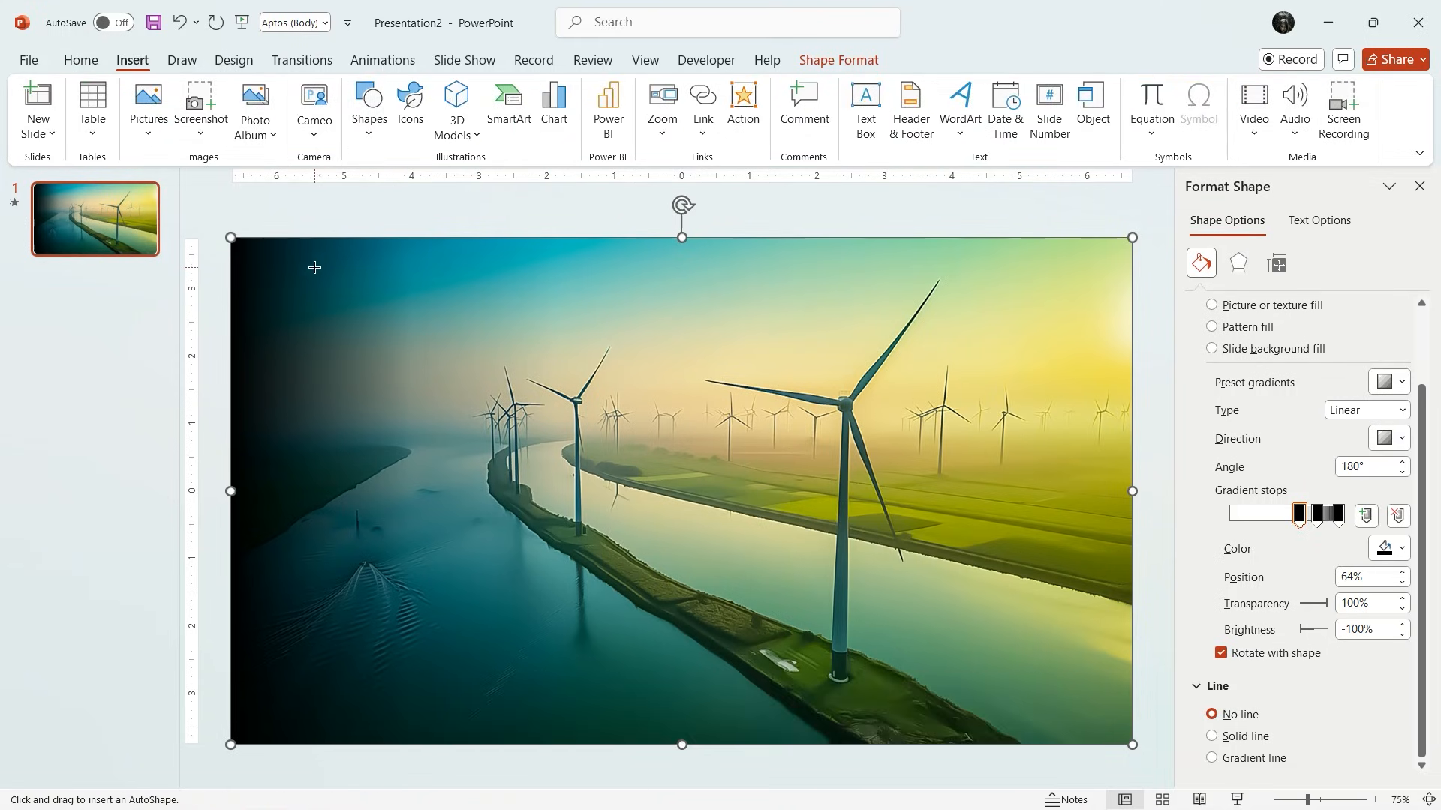
left_click_drag(315, 268, 700, 426)
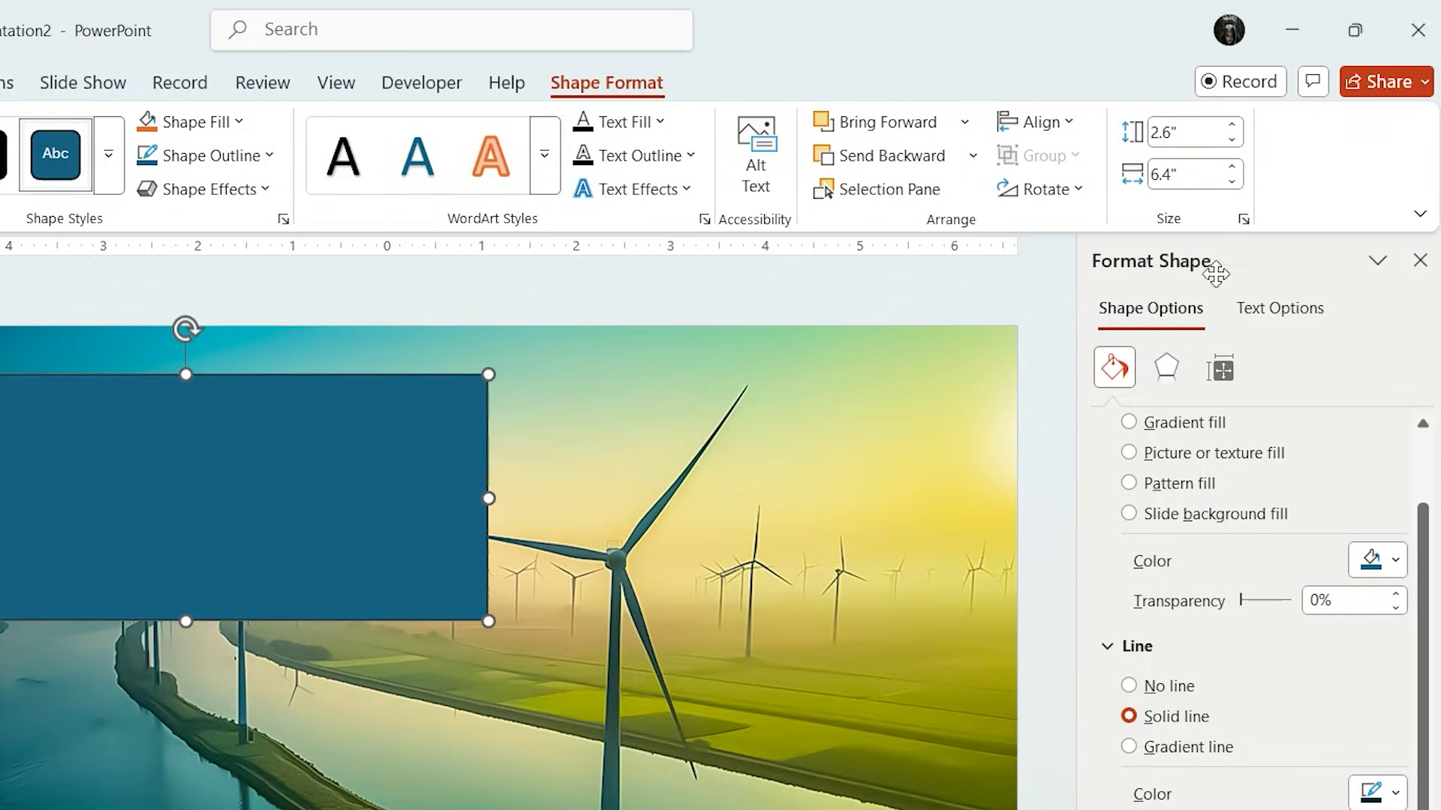
left_click(1169, 791)
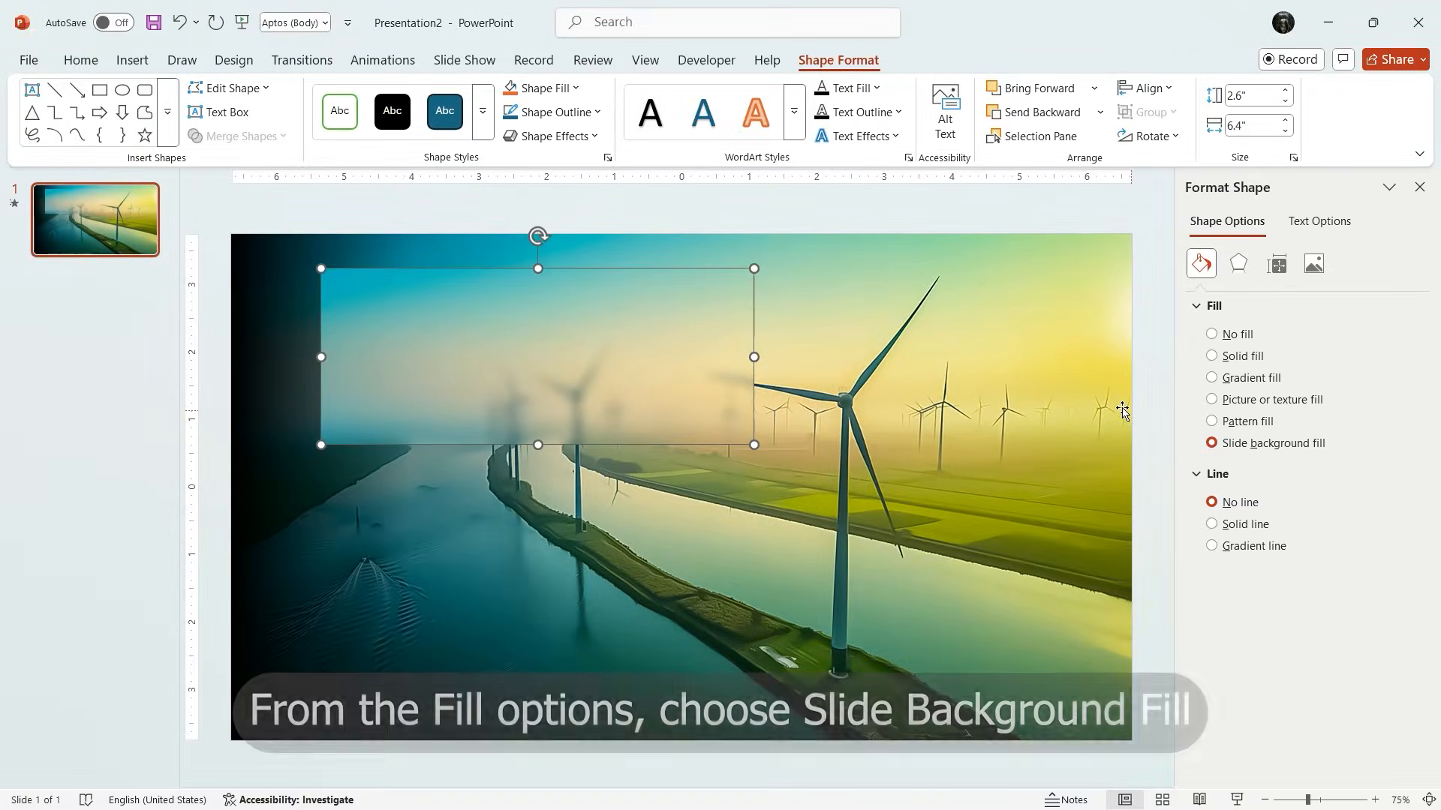
mouse_move(1015, 384)
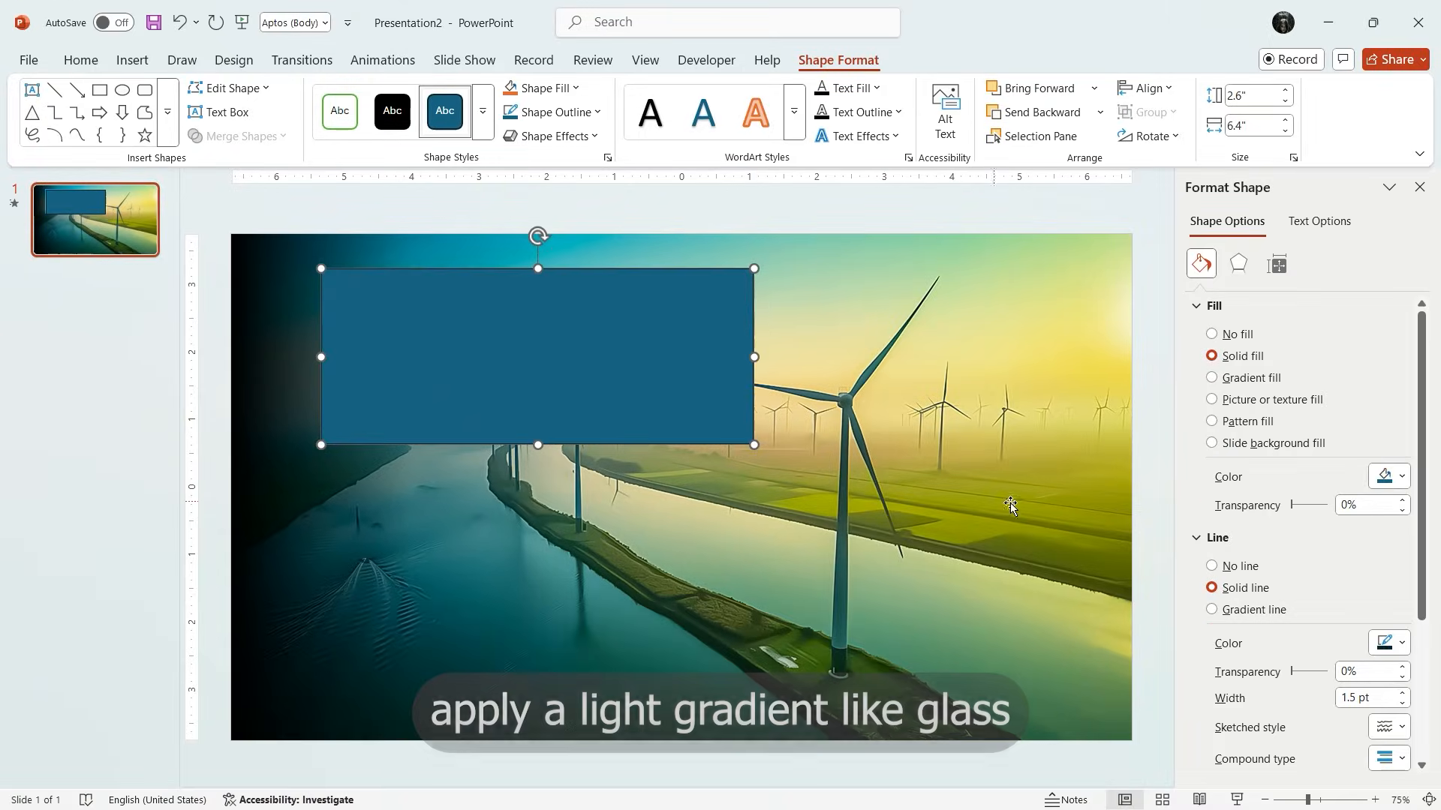
Step: Give the rectangle no outline and a white-to-black gradient fill
left_click(1211, 565)
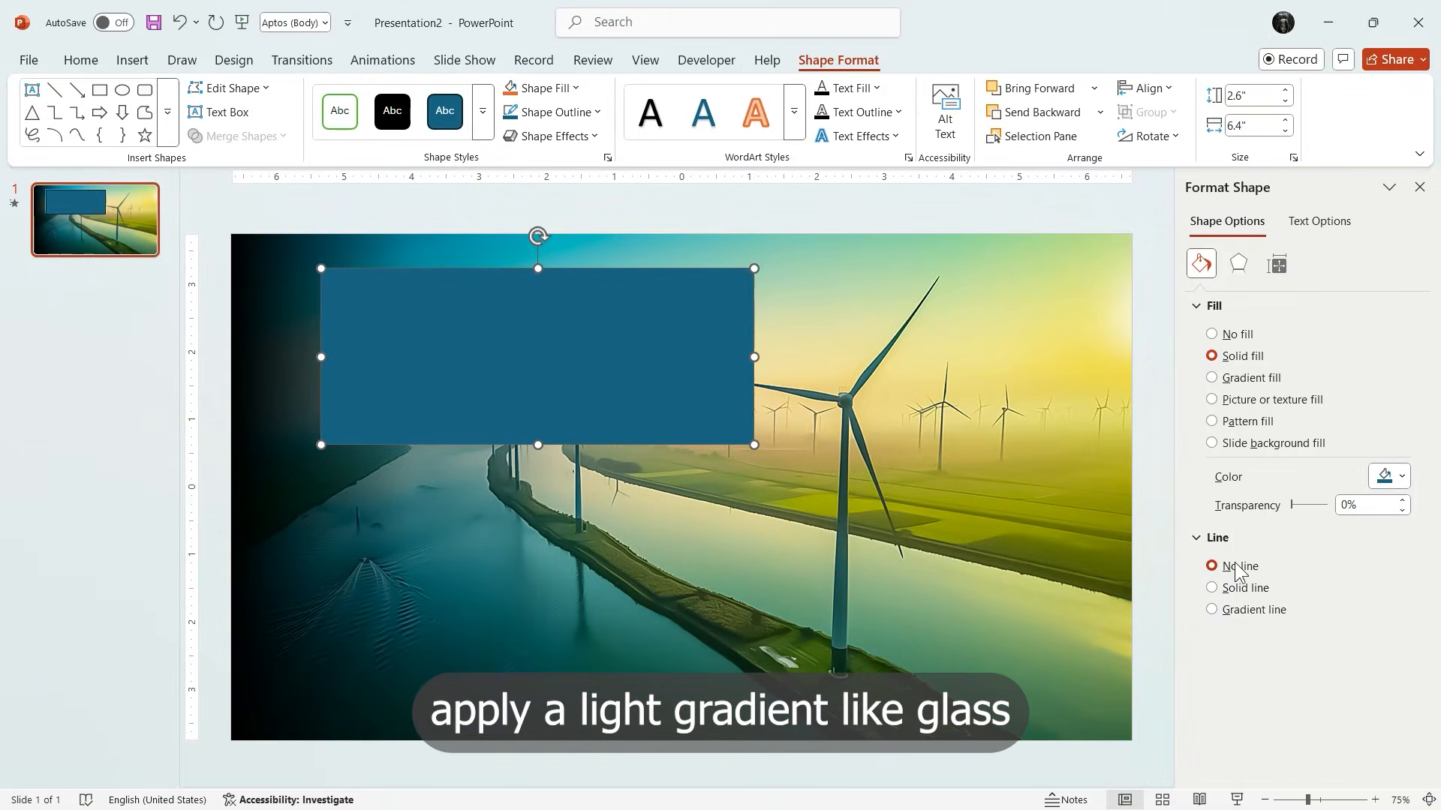
left_click(1212, 377)
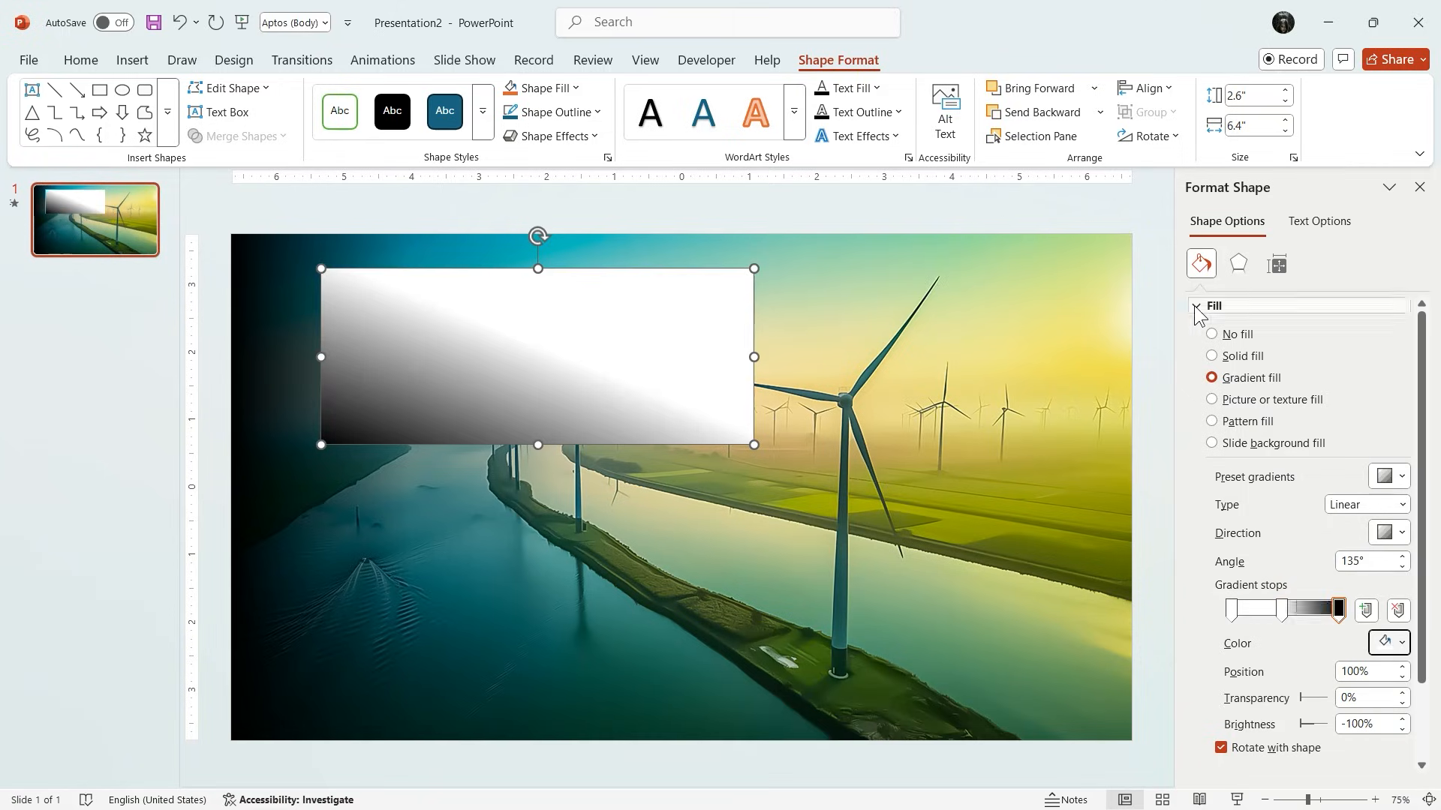
left_click_drag(1341, 699, 1310, 699)
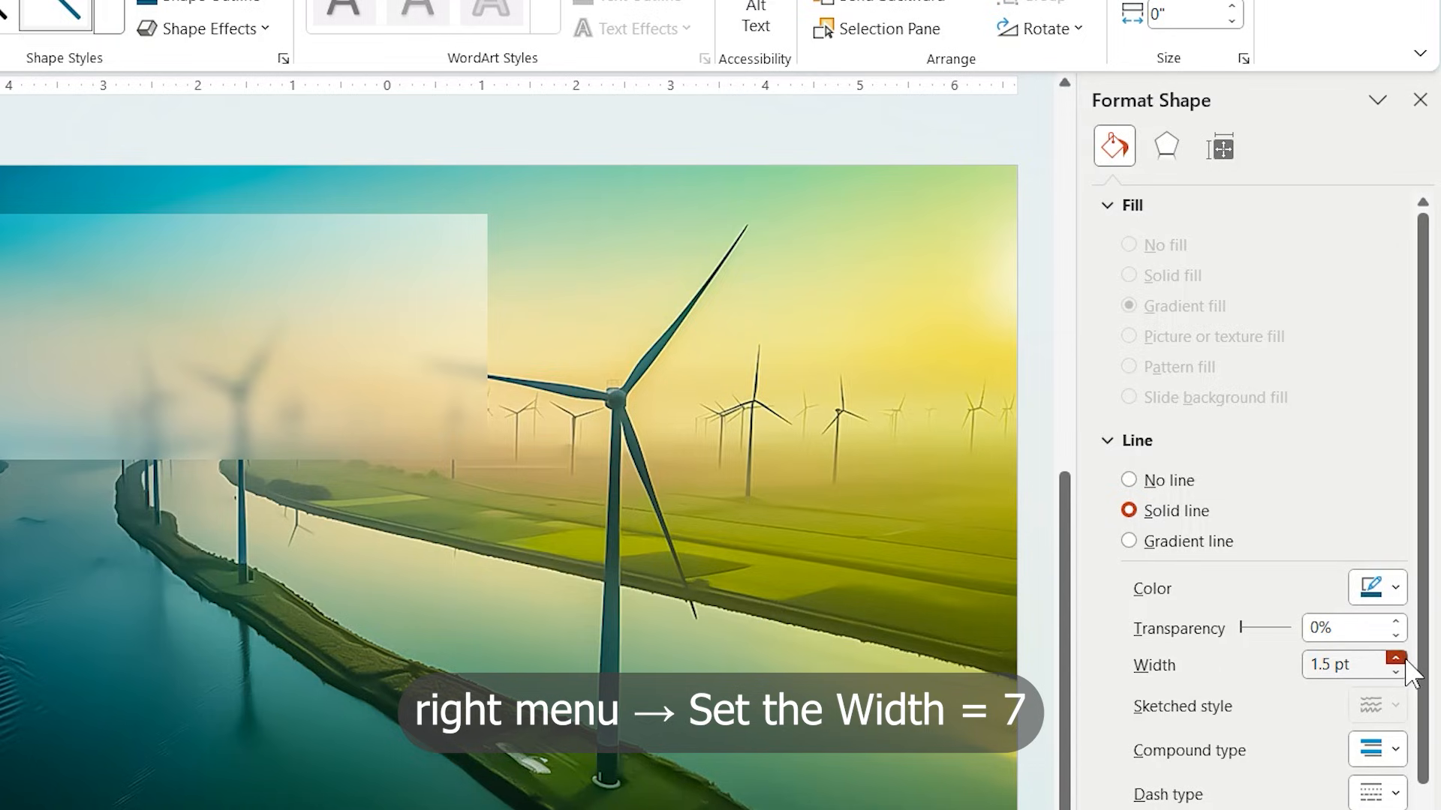
Step: Thicken the left-edge line to 7 pt and set its gradient stop colours
left_click(1395, 660)
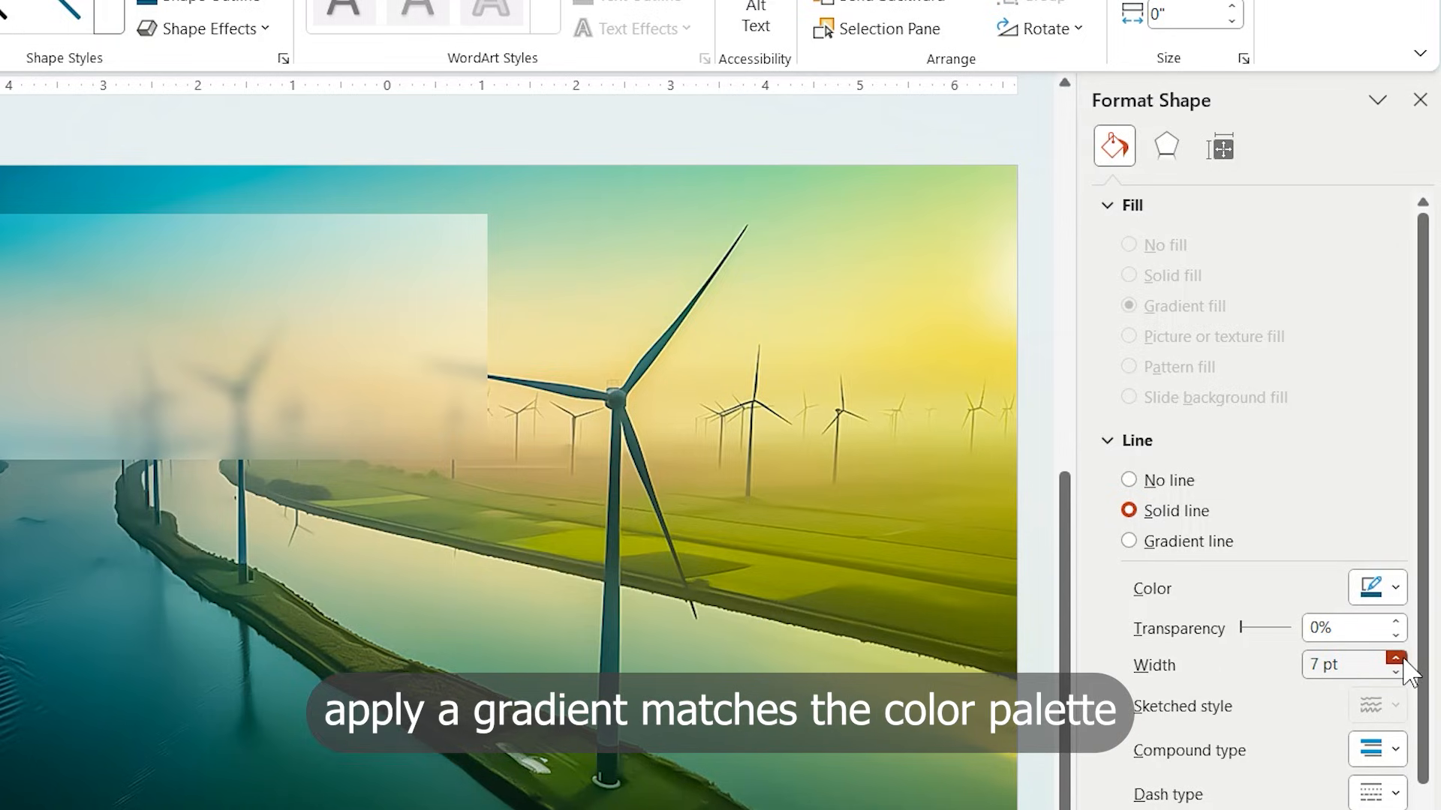
left_click(1130, 435)
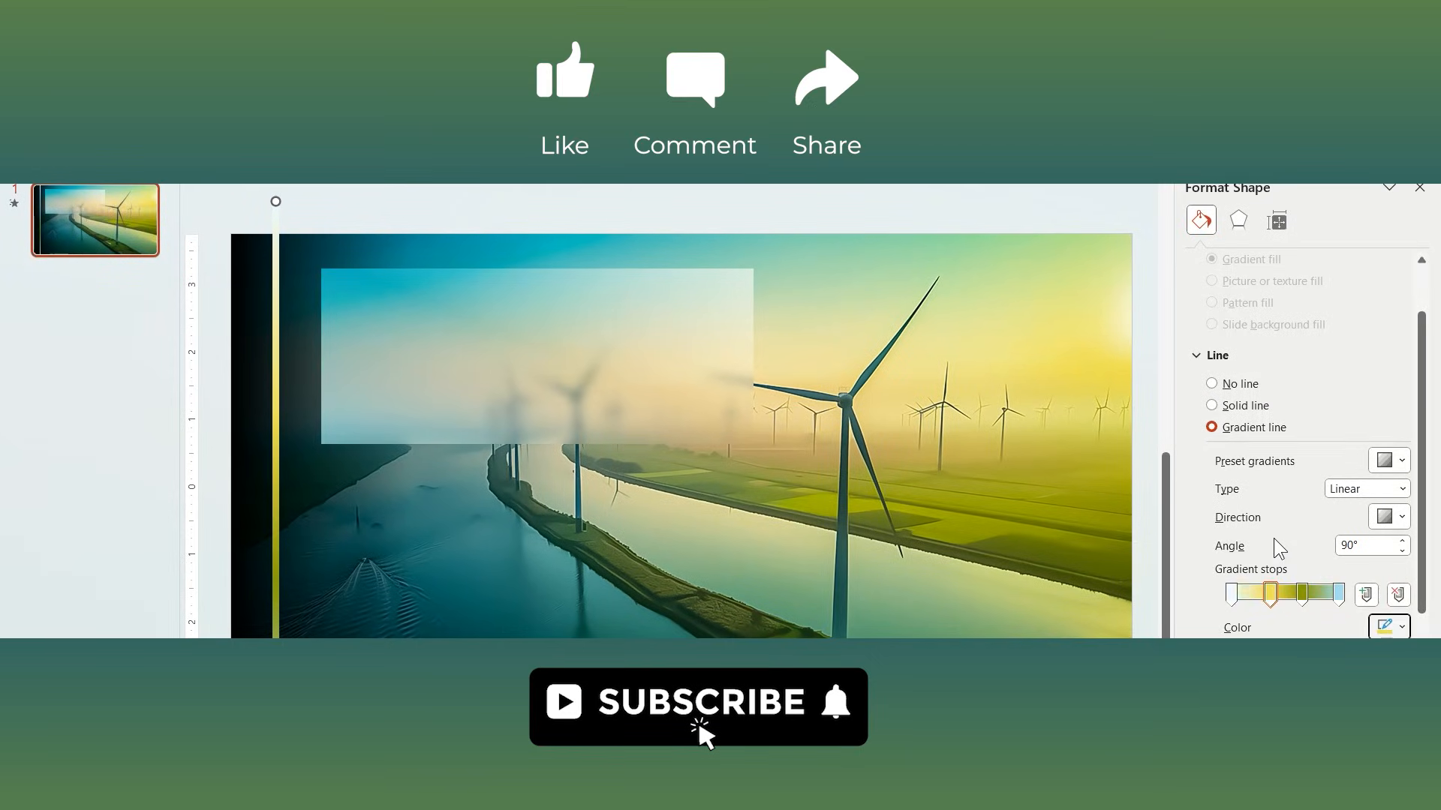
left_click(1387, 628)
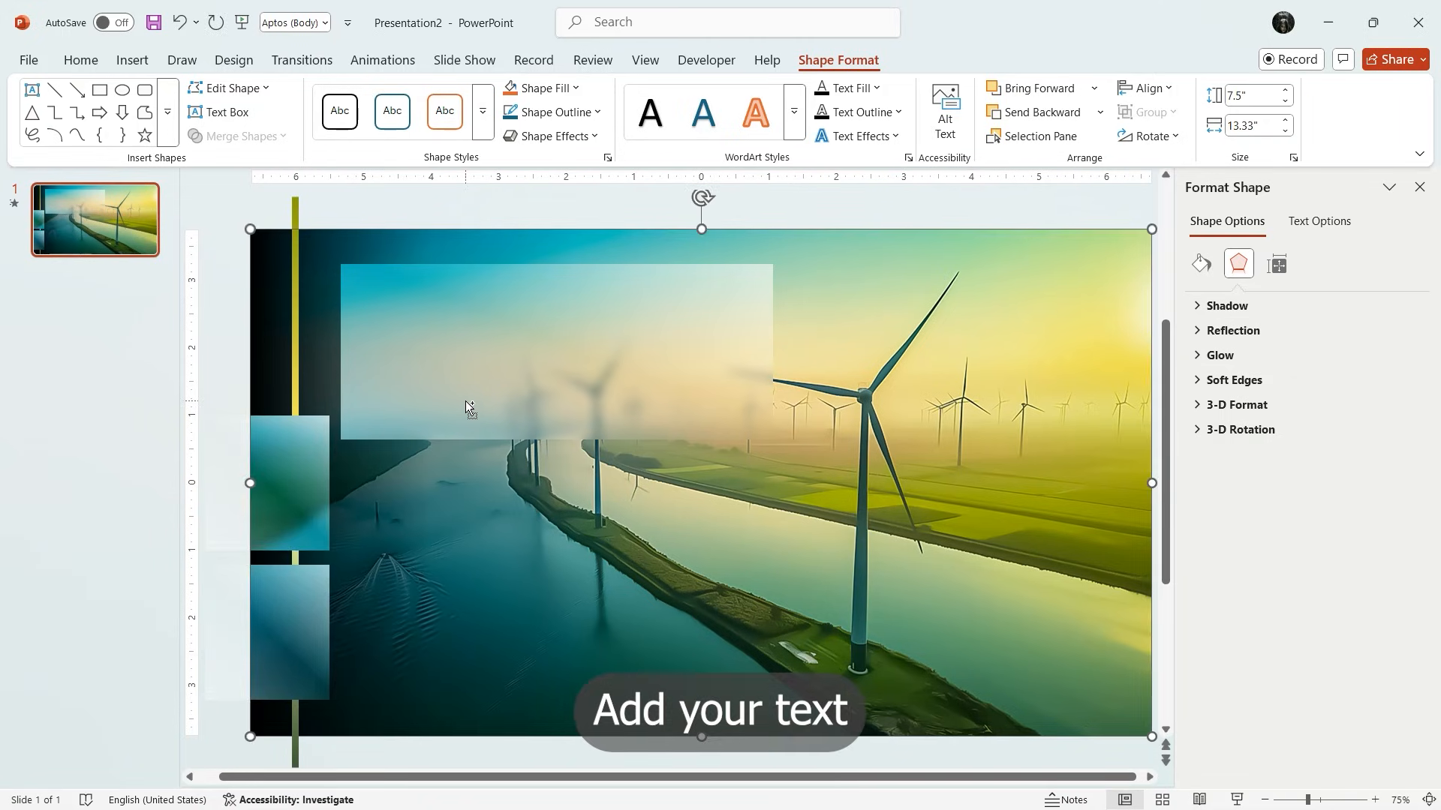
Step: Paste the copied glass-like square onto the slide's left edge
key("ctrl+v")
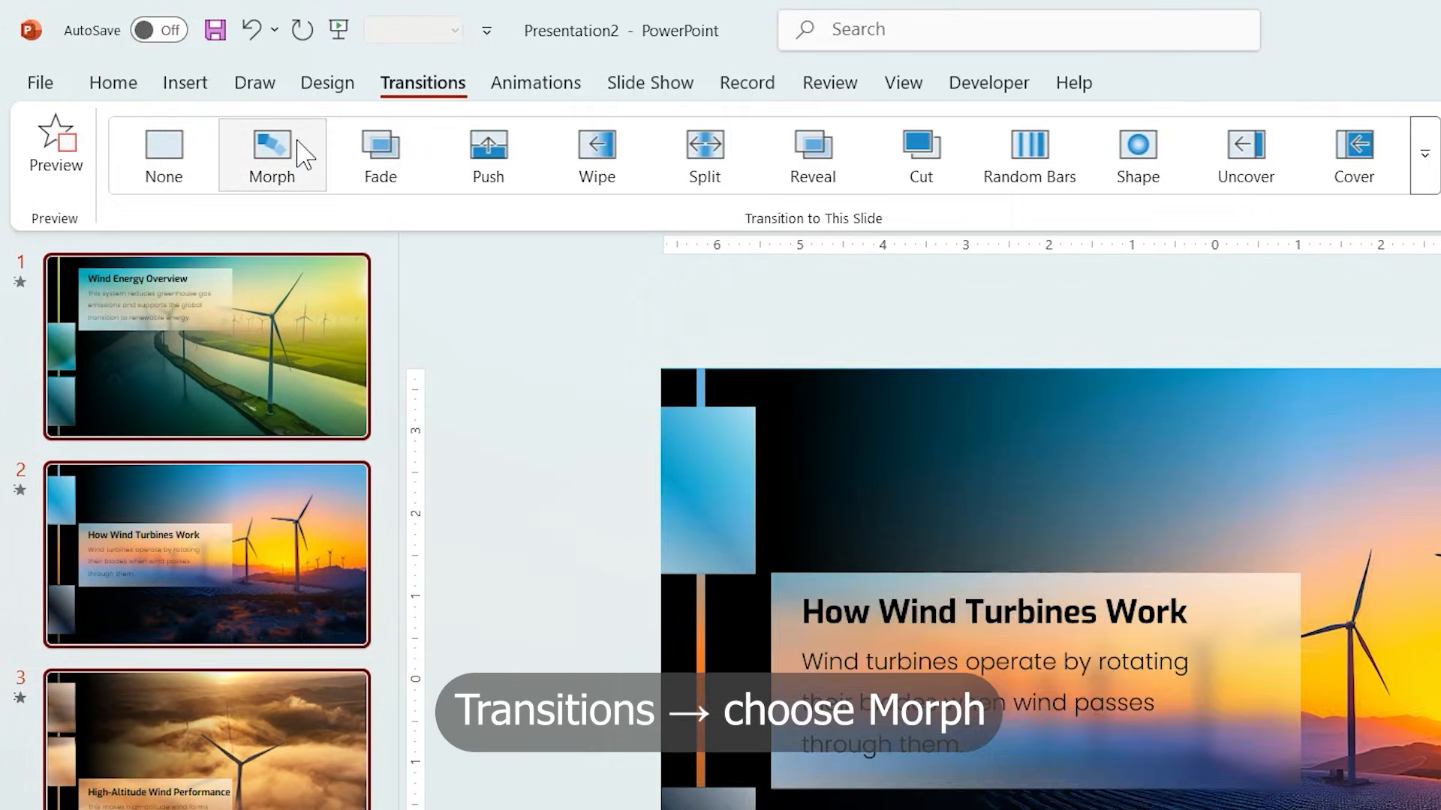
Step: Apply the Morph transition to the High-Altitude Wind Performance slide
left_click(205, 737)
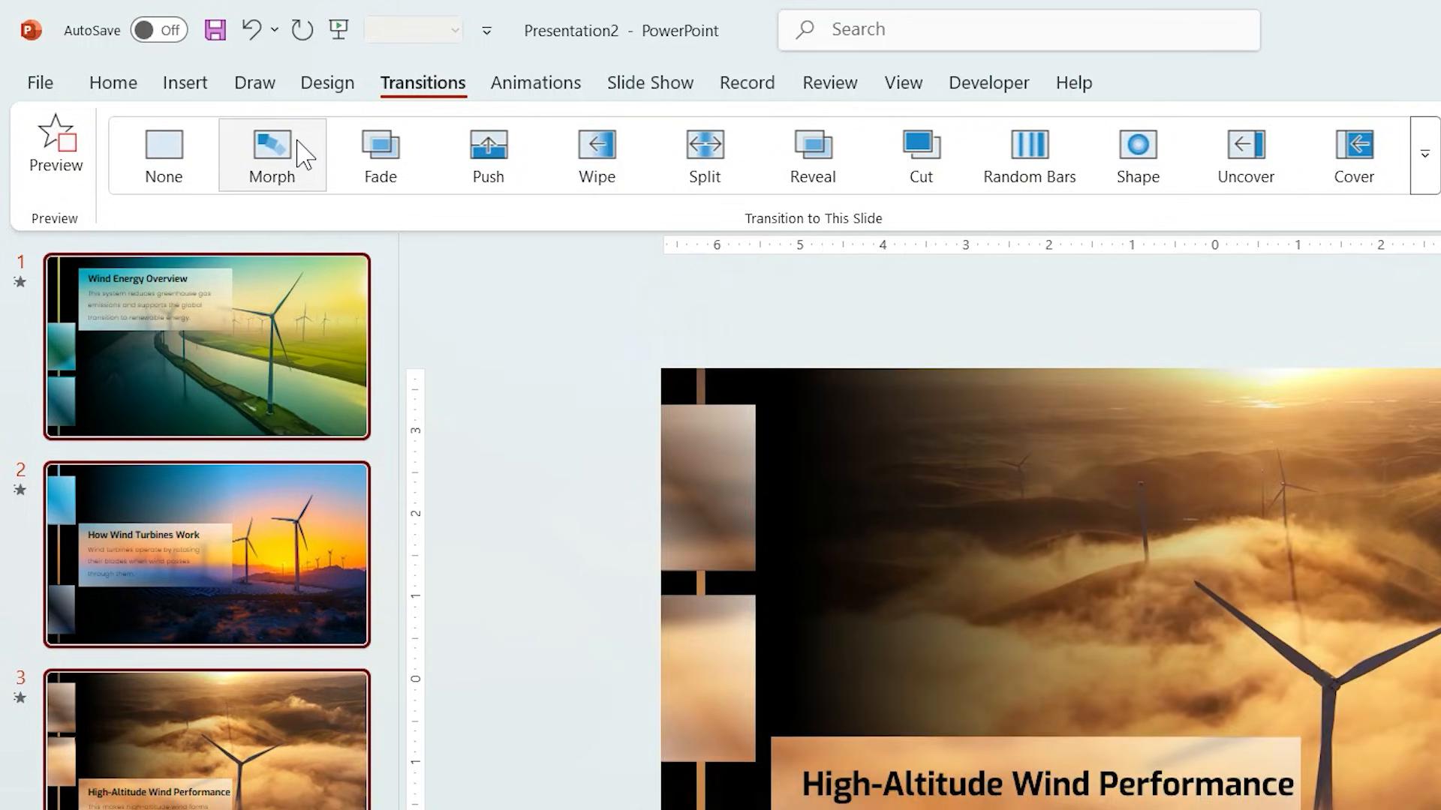